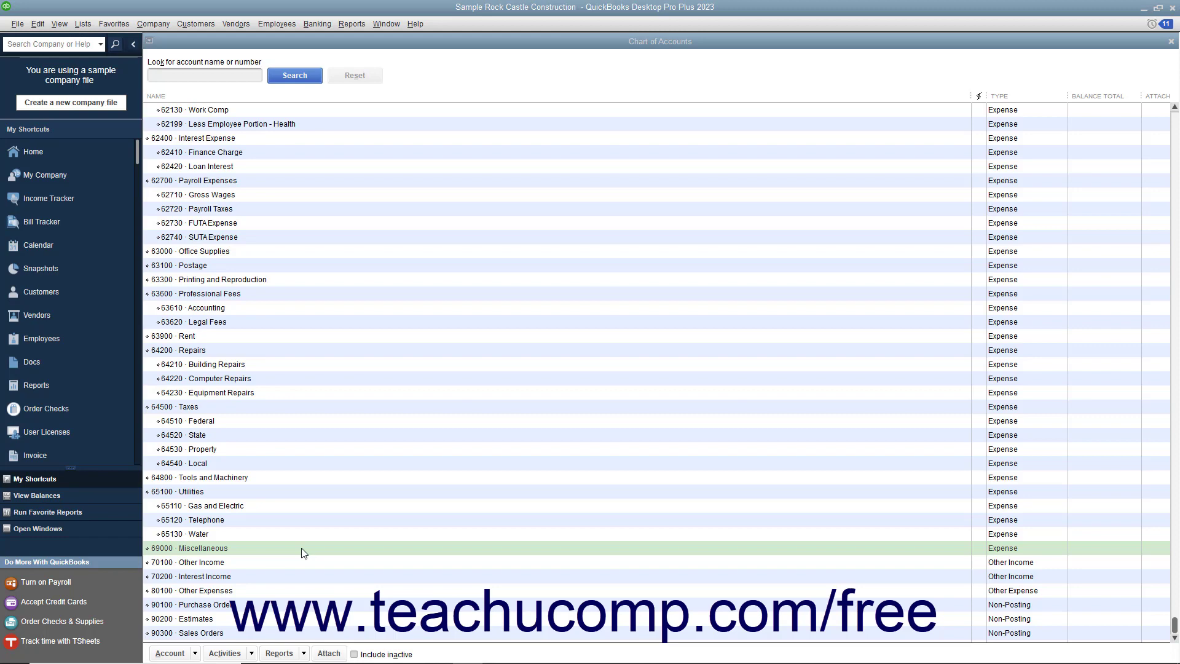
{"action": "mouse_move", "coordinate": [280, 552]}
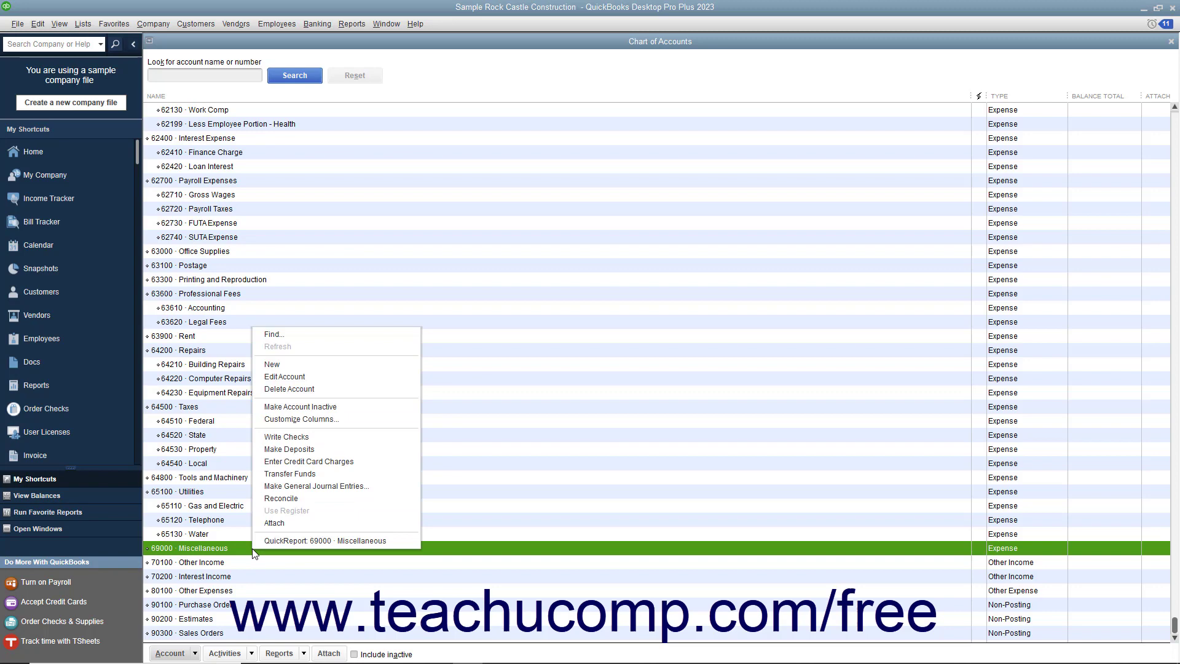
{"action": "mouse_move", "coordinate": [274, 523]}
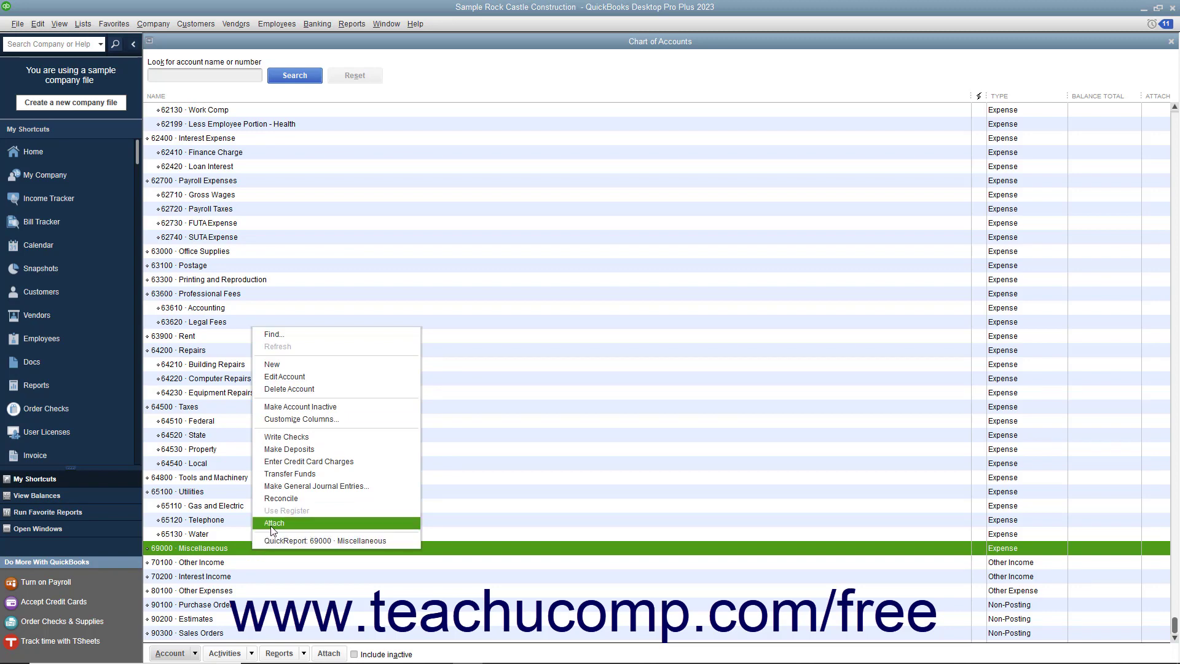
{"action": "mouse_move", "coordinate": [300, 407]}
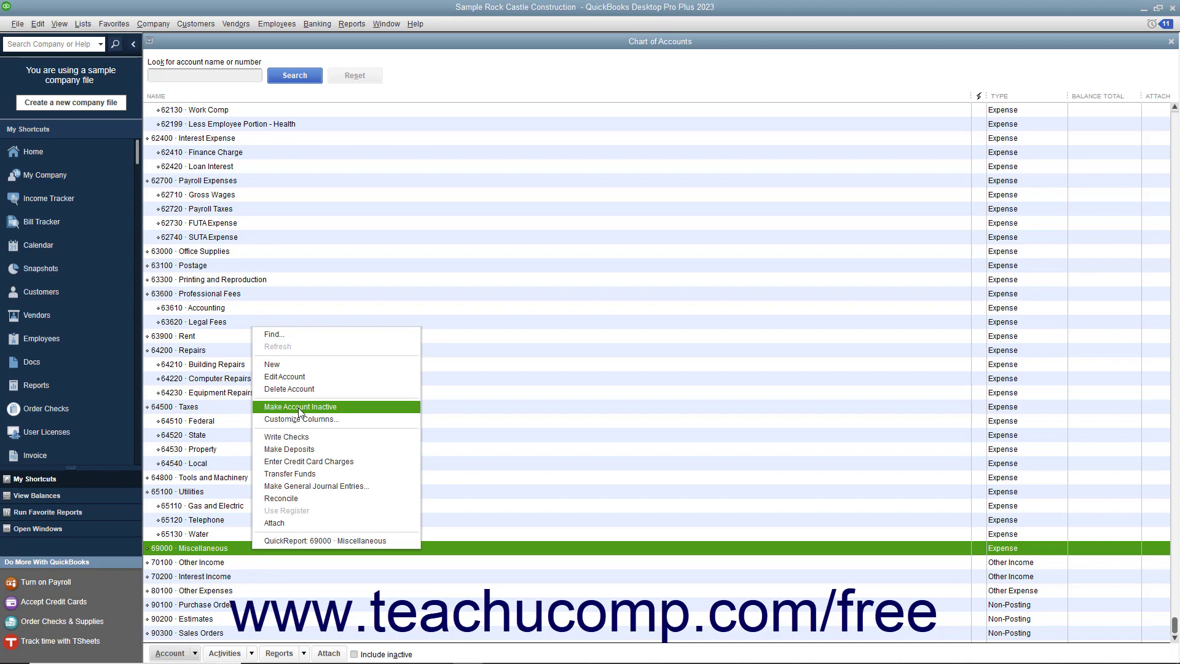
Step: Inactivate the Miscellaneous account, then switch to the Customer Center
{"action": "left_click", "coordinate": [300, 406]}
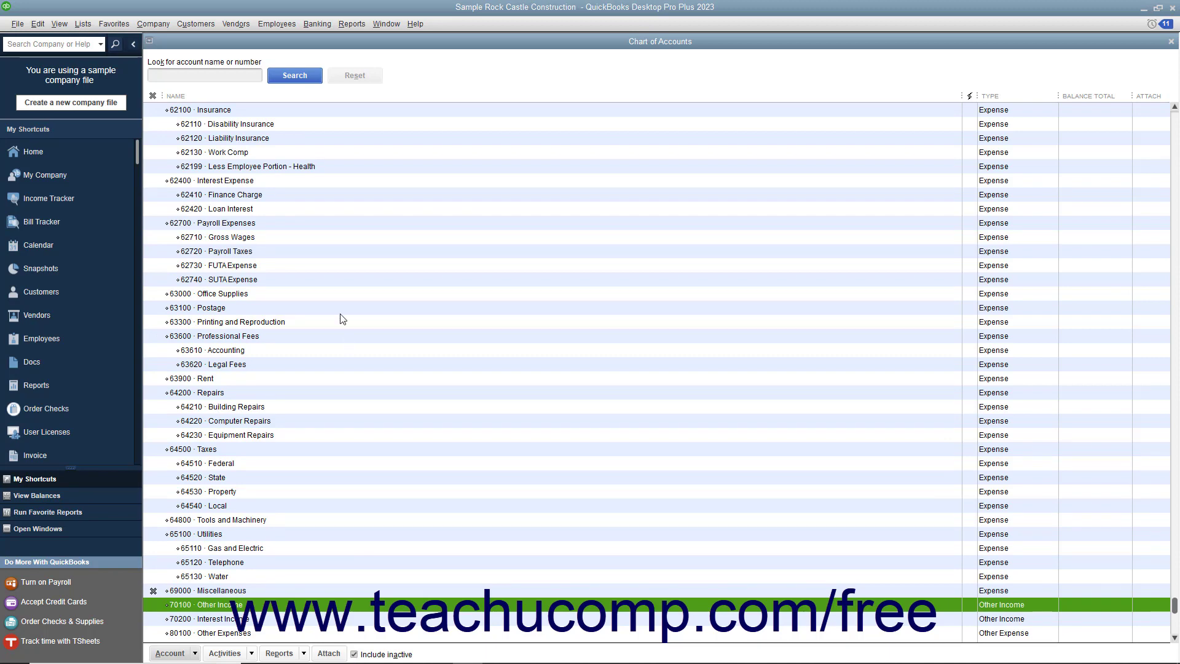
{"action": "left_click", "coordinate": [195, 23]}
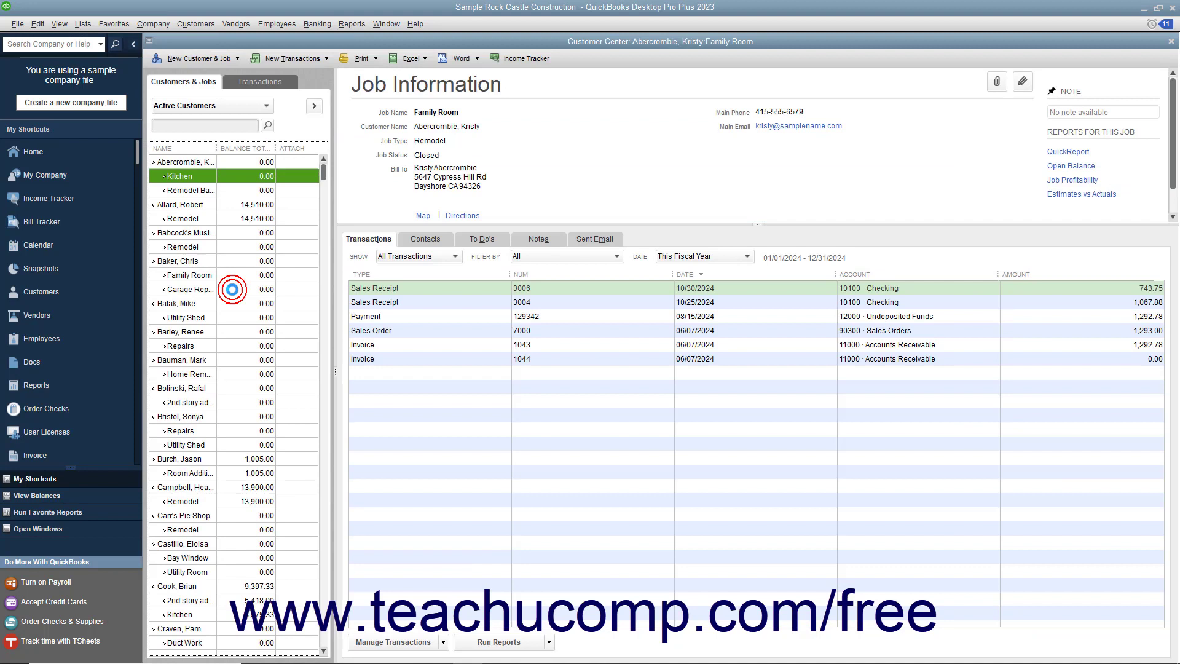
Step: Review the Kitchen and Family Room jobs with All Customers listed, then reactivate 69000 Miscellaneous
{"action": "left_click", "coordinate": [180, 176]}
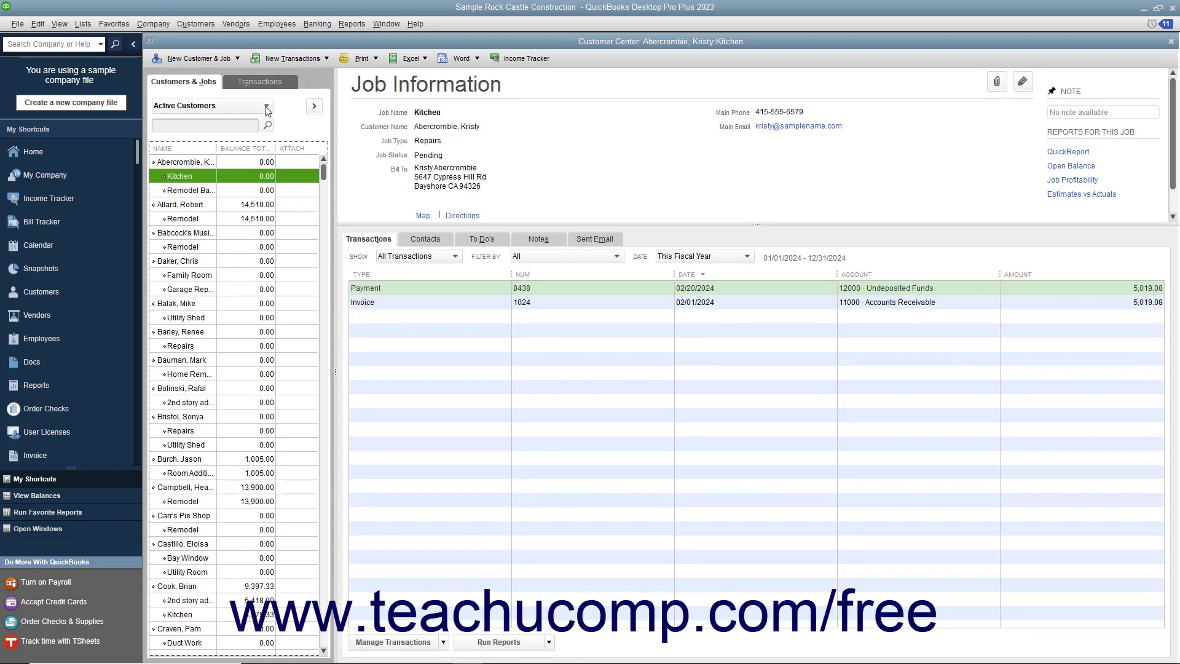
{"action": "left_click", "coordinate": [268, 110]}
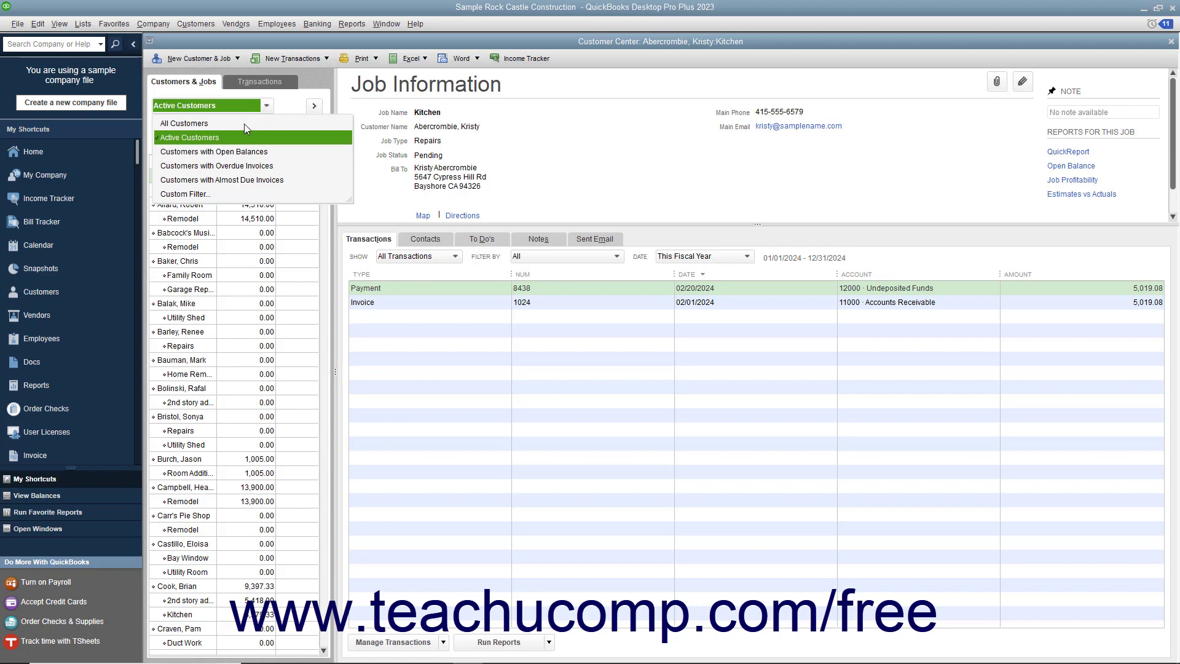
{"action": "left_click", "coordinate": [184, 123]}
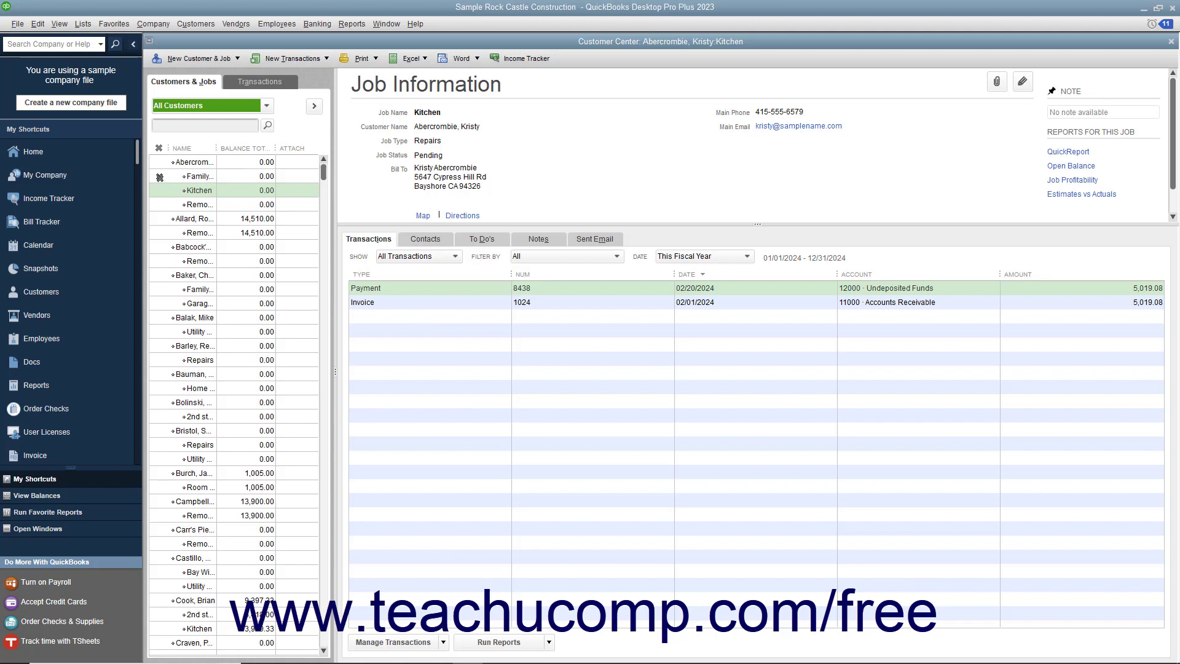
{"action": "left_click", "coordinate": [198, 175]}
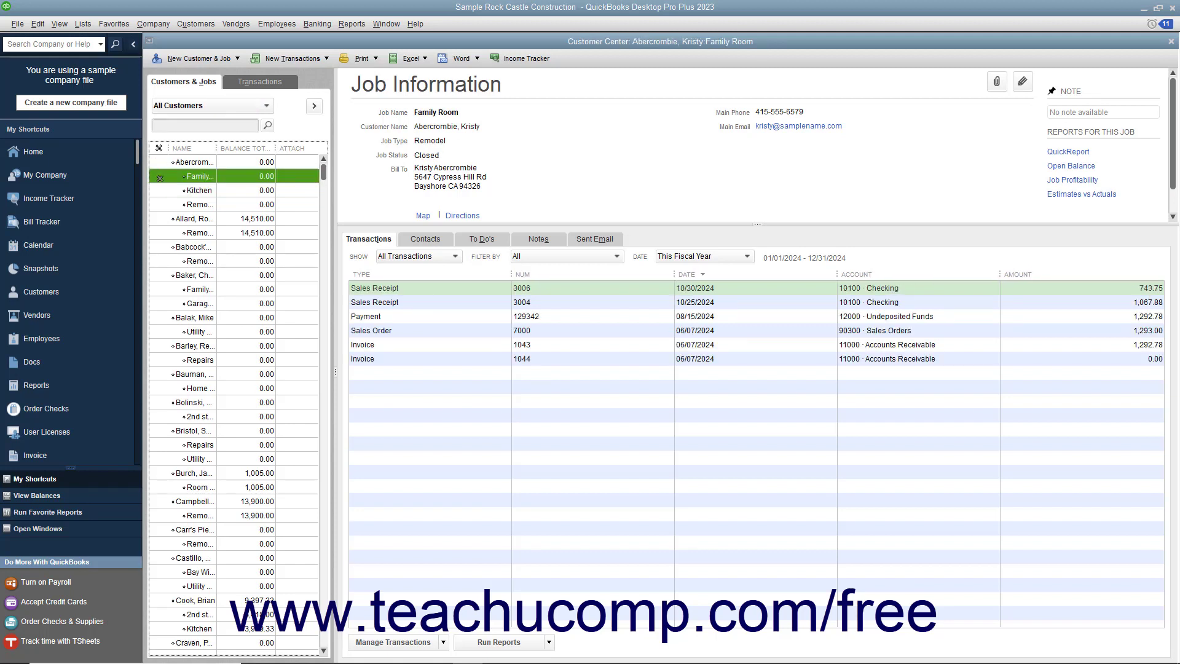
{"action": "left_click", "coordinate": [211, 105]}
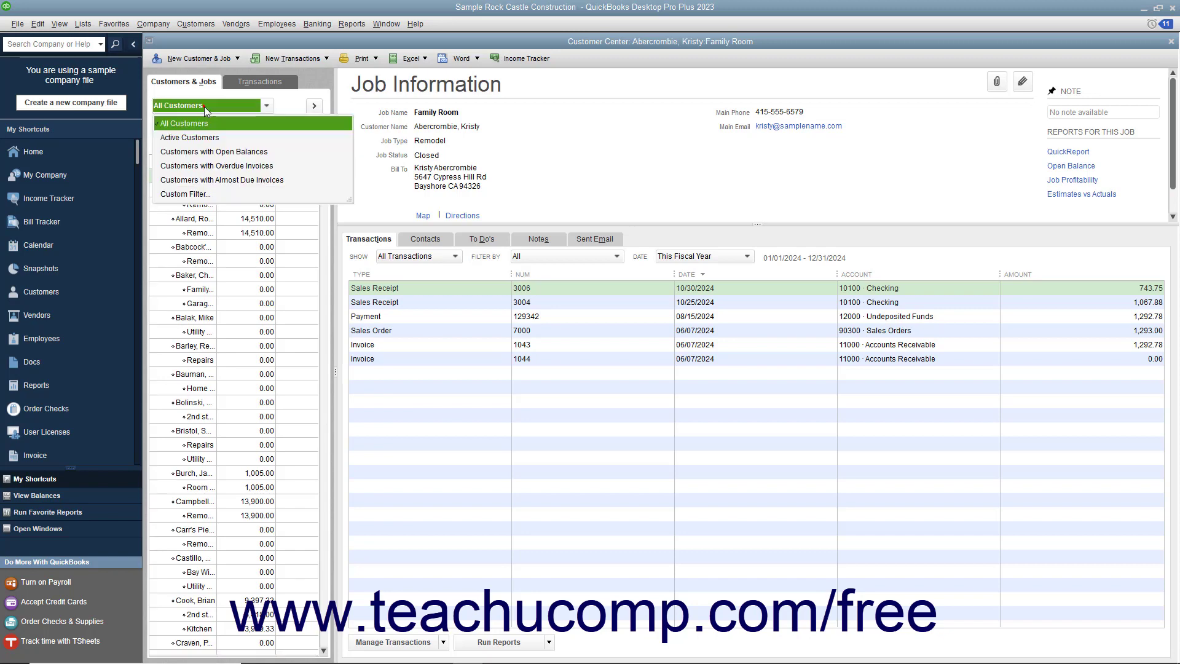
{"action": "left_click", "coordinate": [189, 137]}
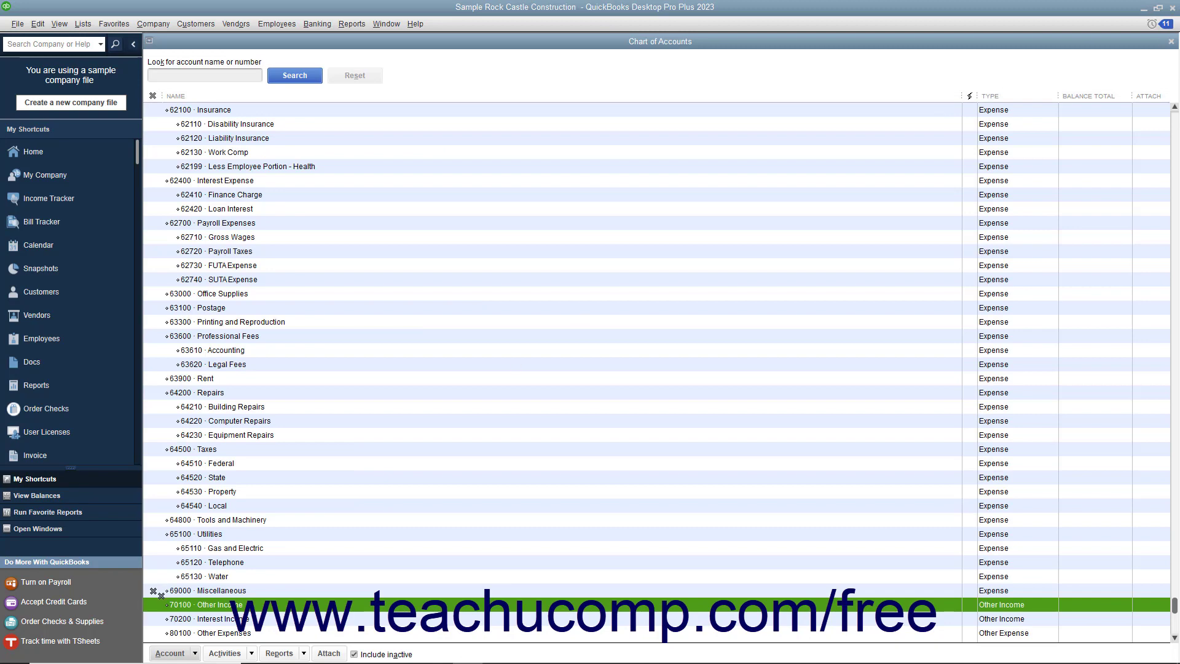
{"action": "left_click", "coordinate": [221, 590]}
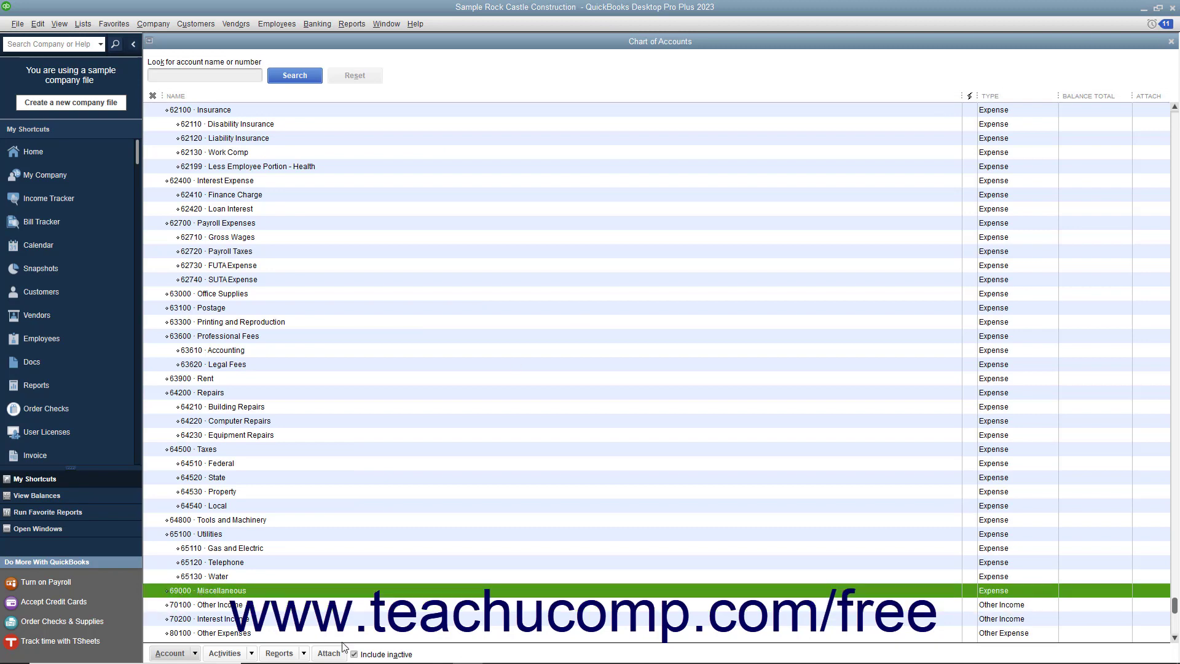